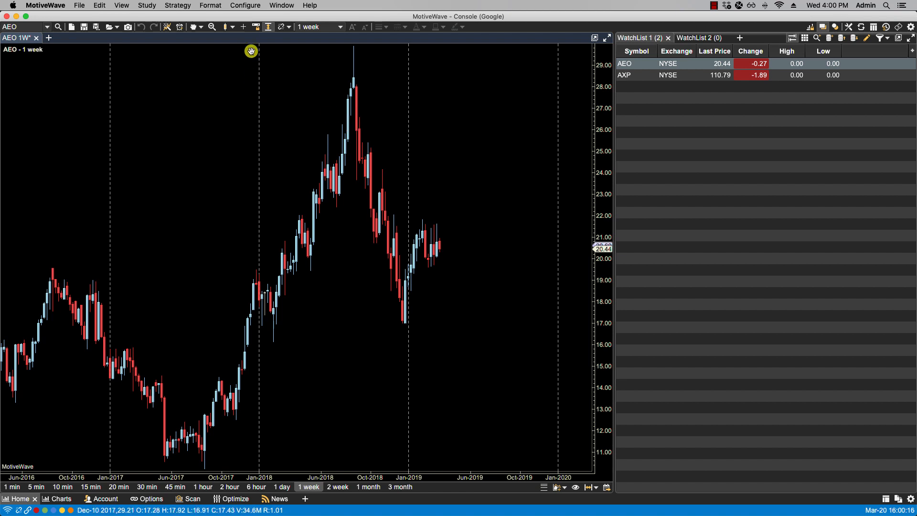
Step: Review the workspace's instrument list from the configuration menu and close it unchanged
click(245, 5)
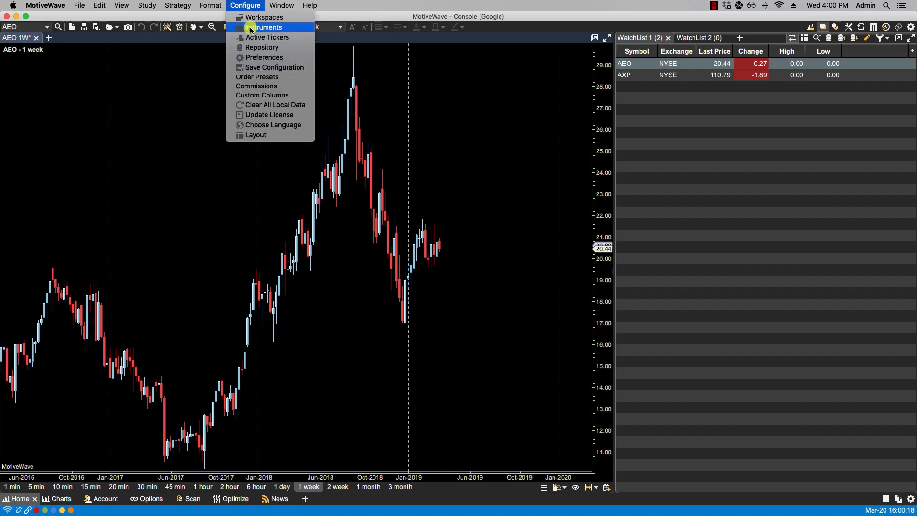
click(266, 27)
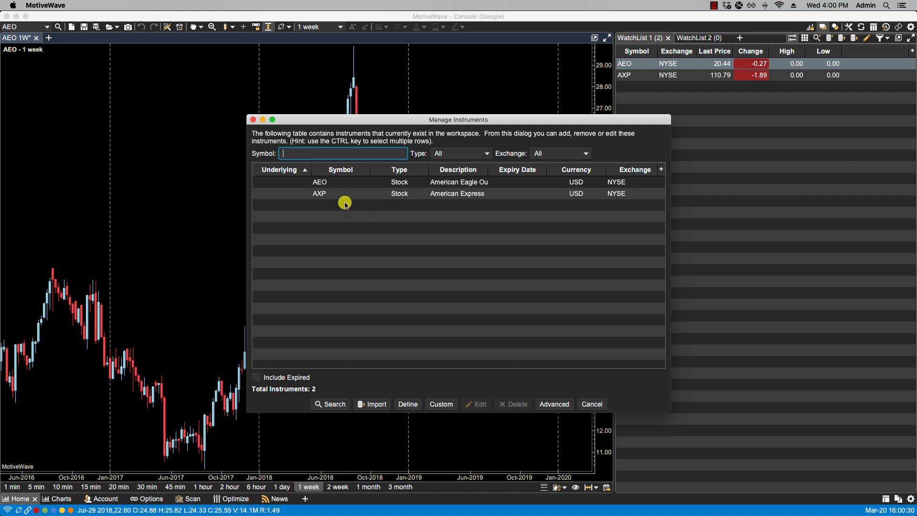
mouse_move(339, 293)
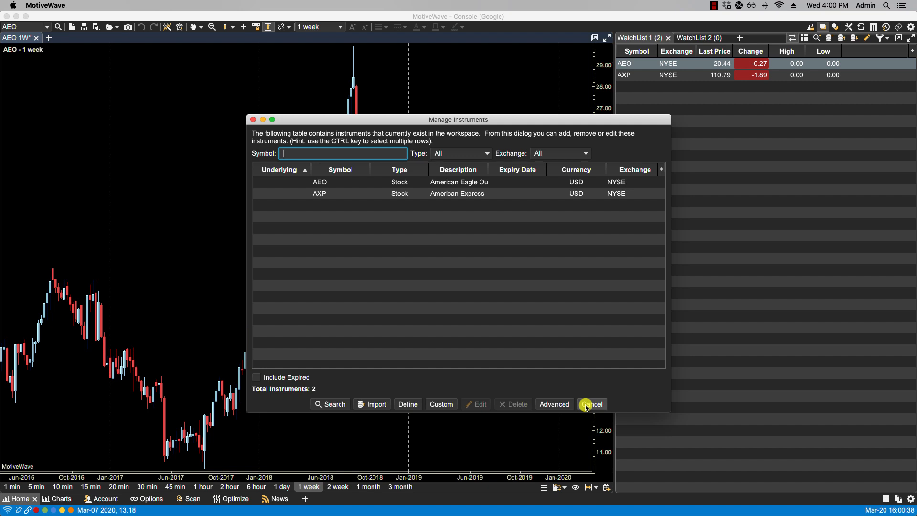
click(591, 404)
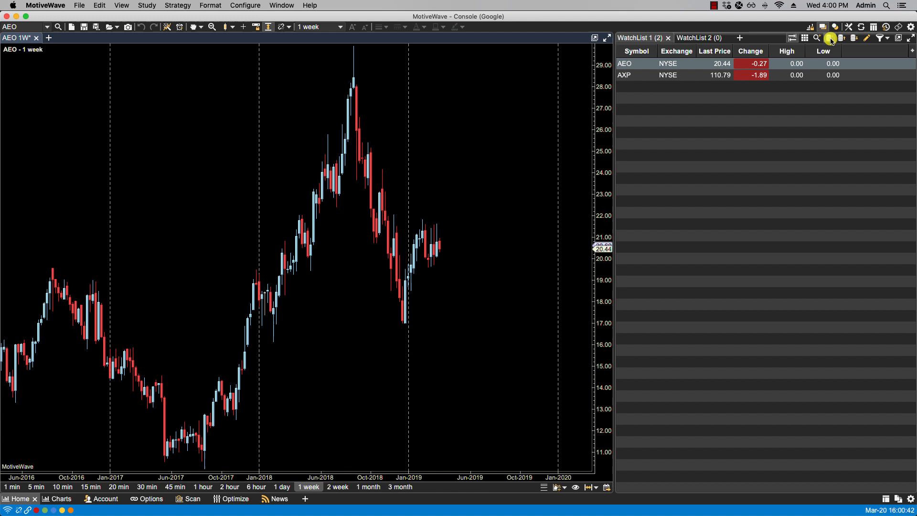
Step: Import the instruments file into WatchList 1, adding MSFT, AAPL, GOOG, IBM and indexes
click(830, 38)
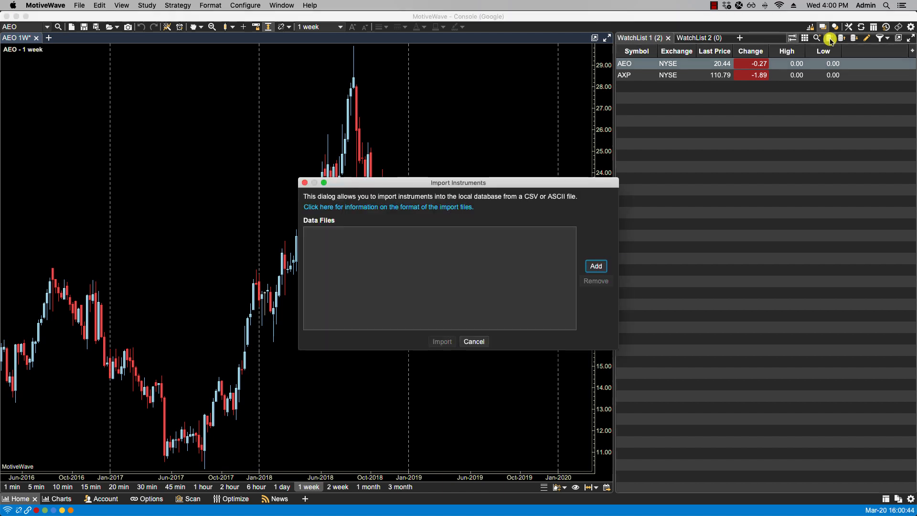
click(595, 265)
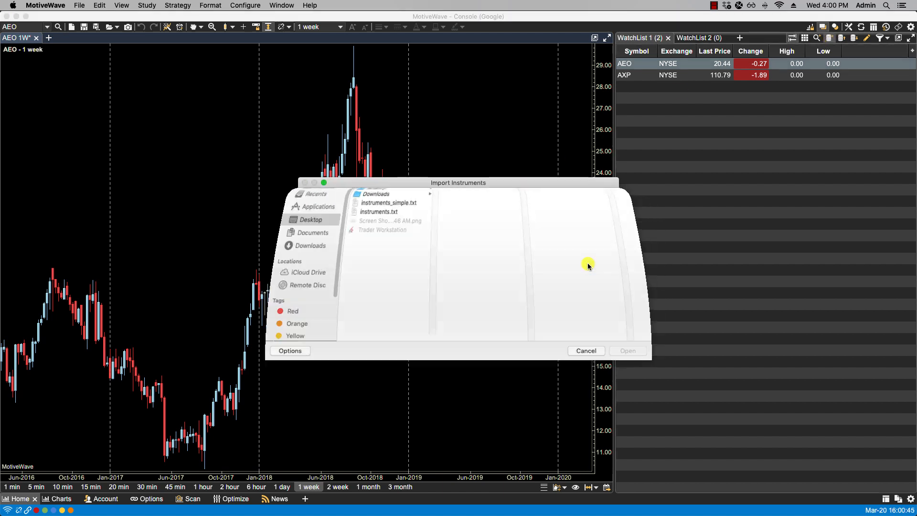
click(586, 350)
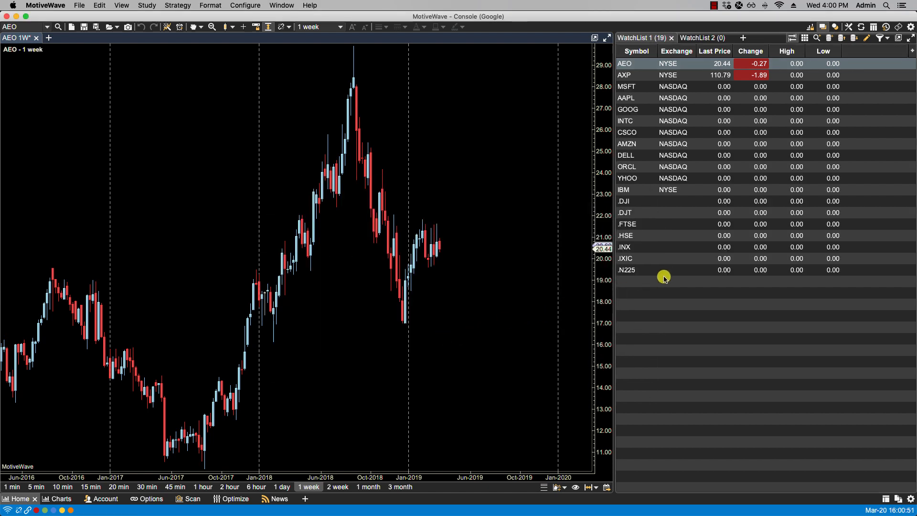
mouse_move(683, 88)
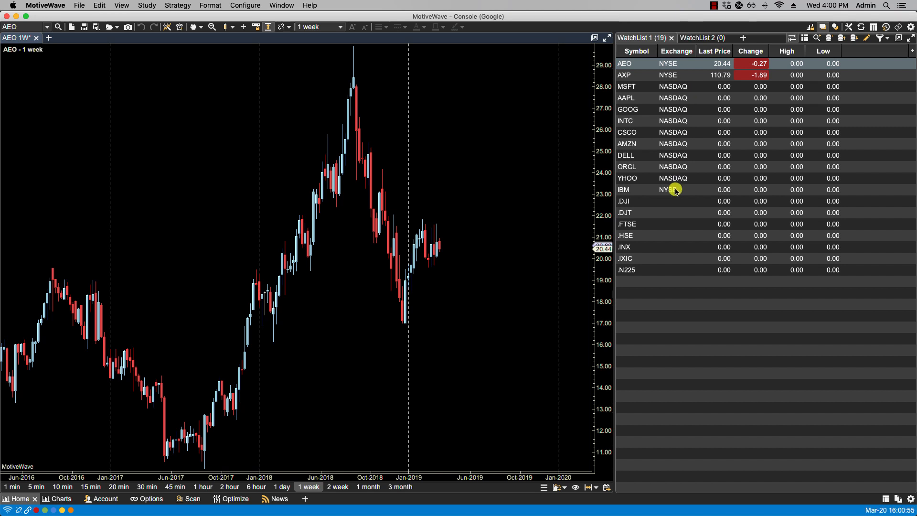
mouse_move(675, 276)
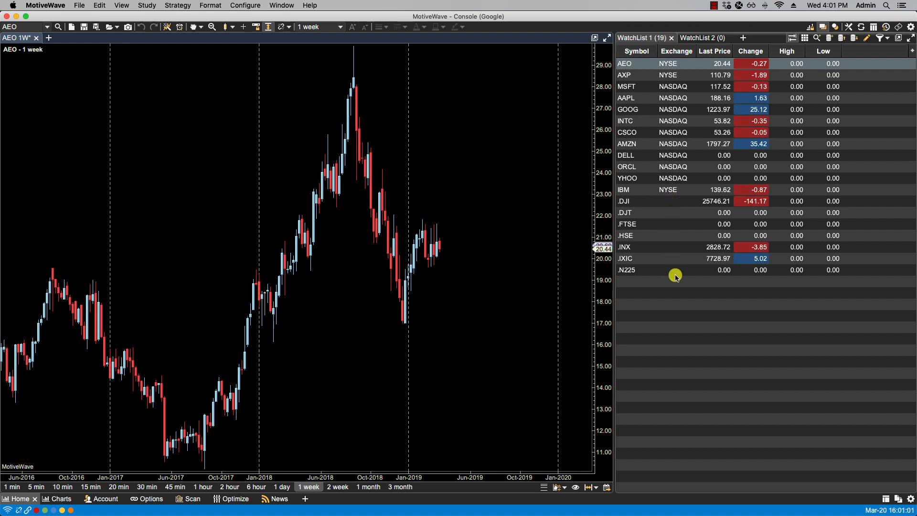
mouse_move(628, 279)
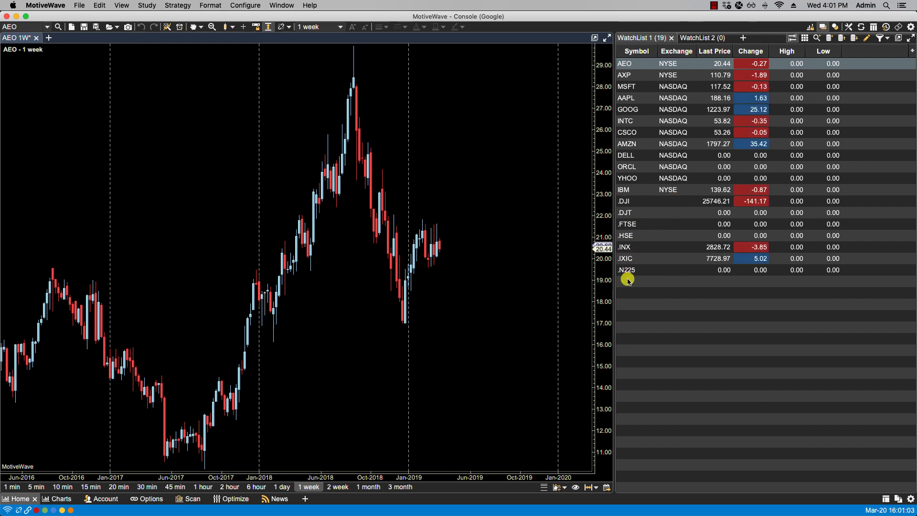
mouse_move(606, 269)
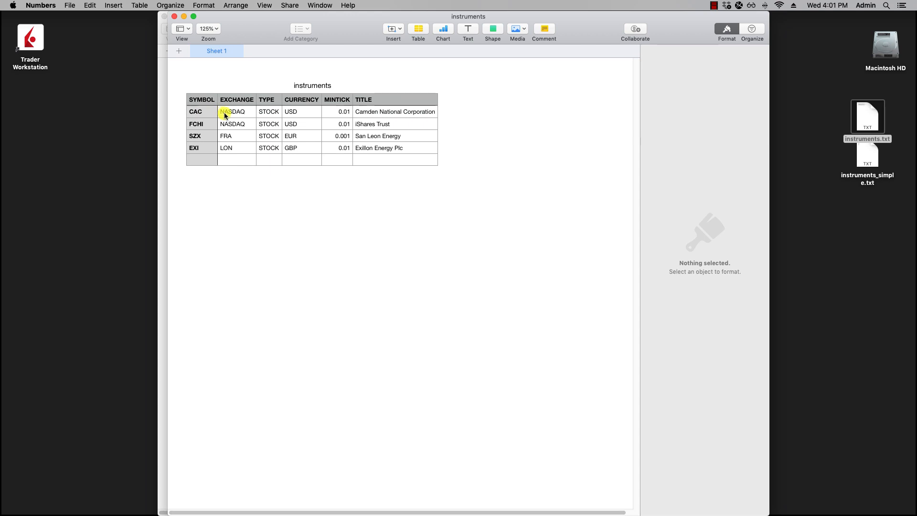
click(268, 112)
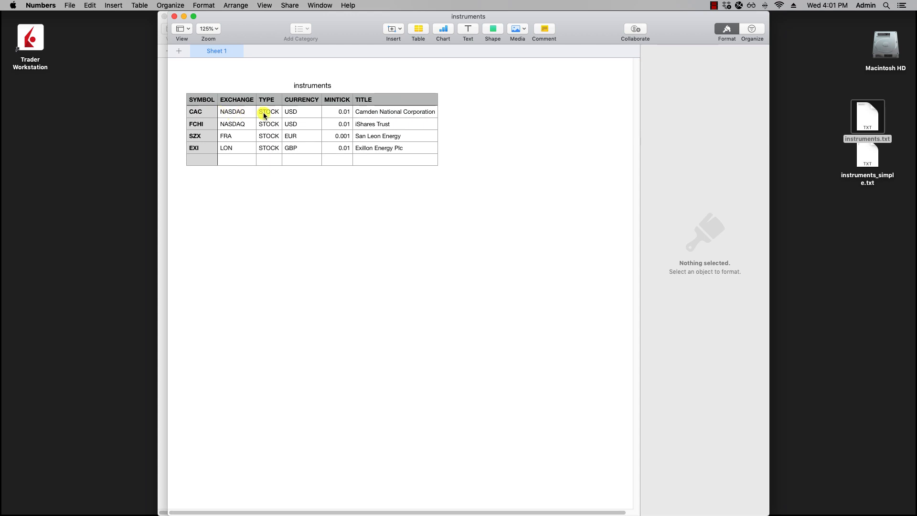
click(291, 112)
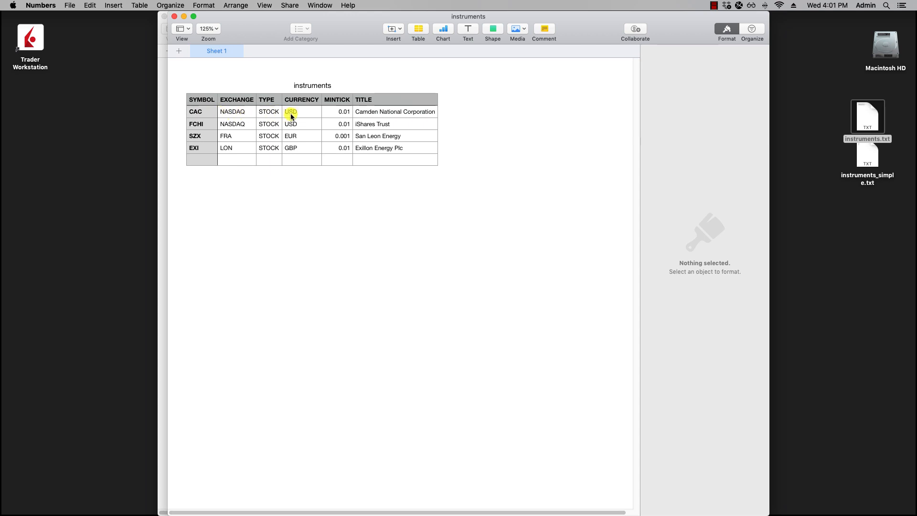
mouse_move(336, 115)
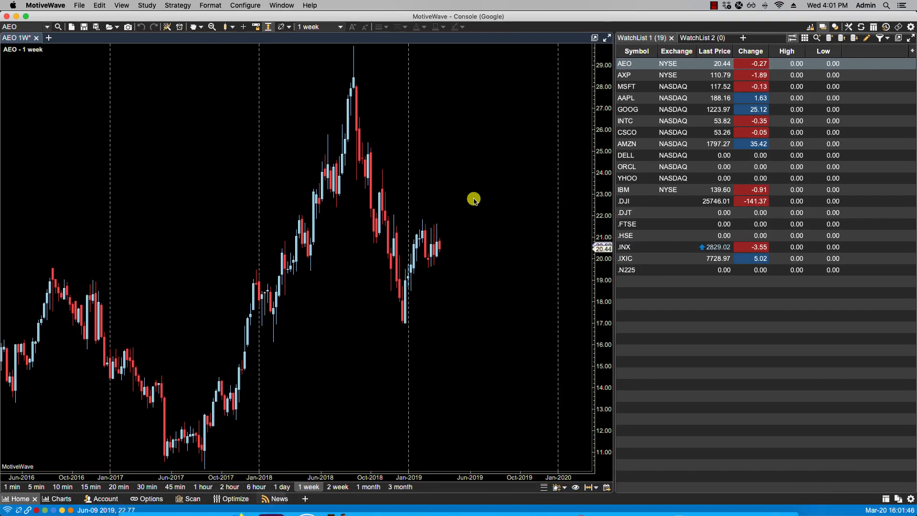
Step: Import instruments.txt into WatchList 2, adding CAC, FCHI, SZX and EXI
click(702, 38)
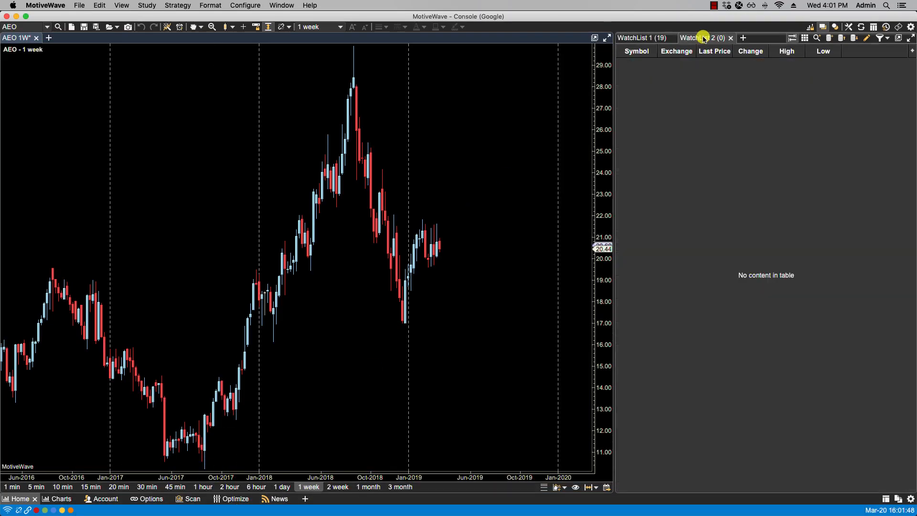
click(828, 38)
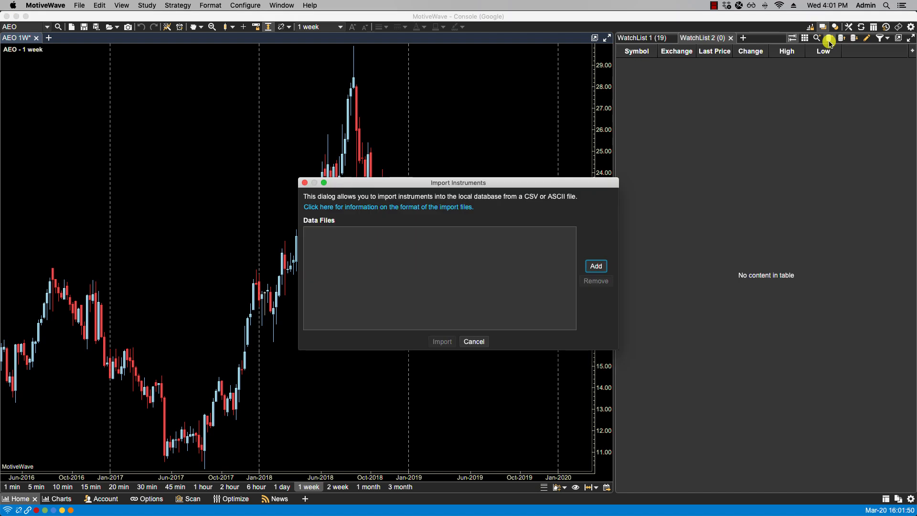
click(594, 266)
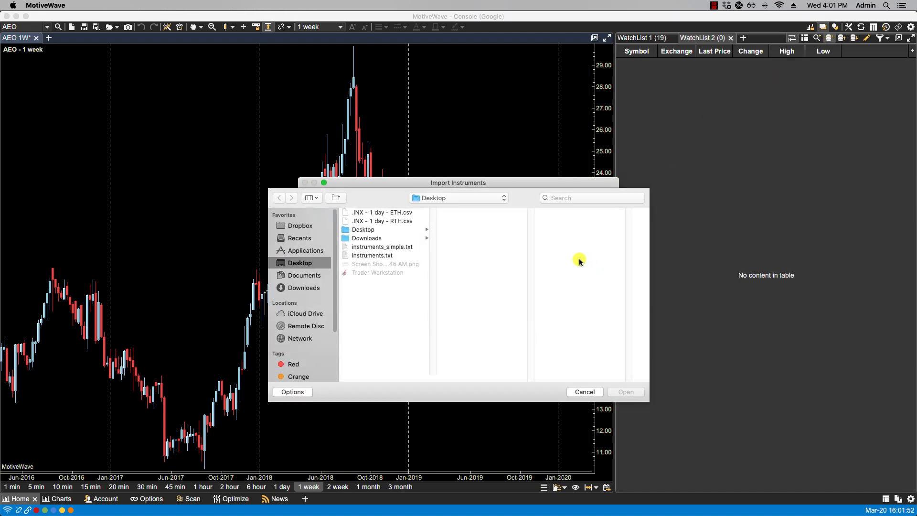
click(372, 255)
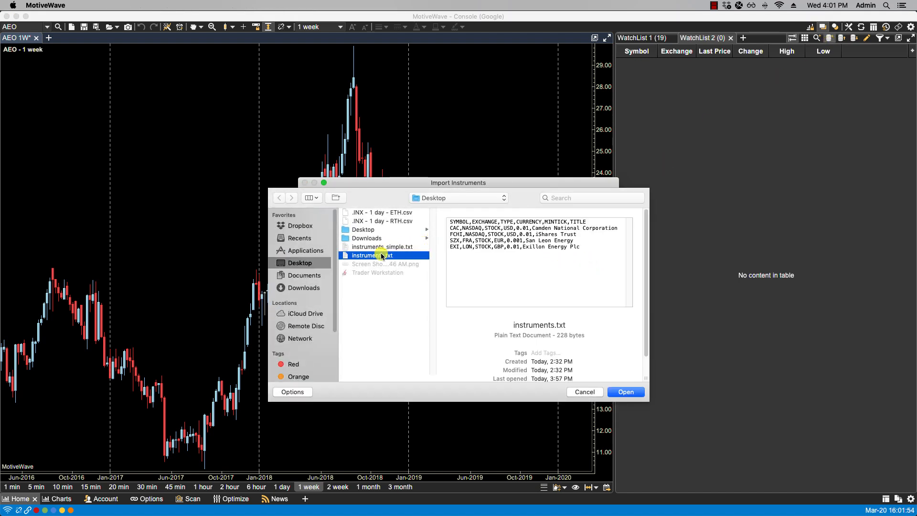
click(625, 391)
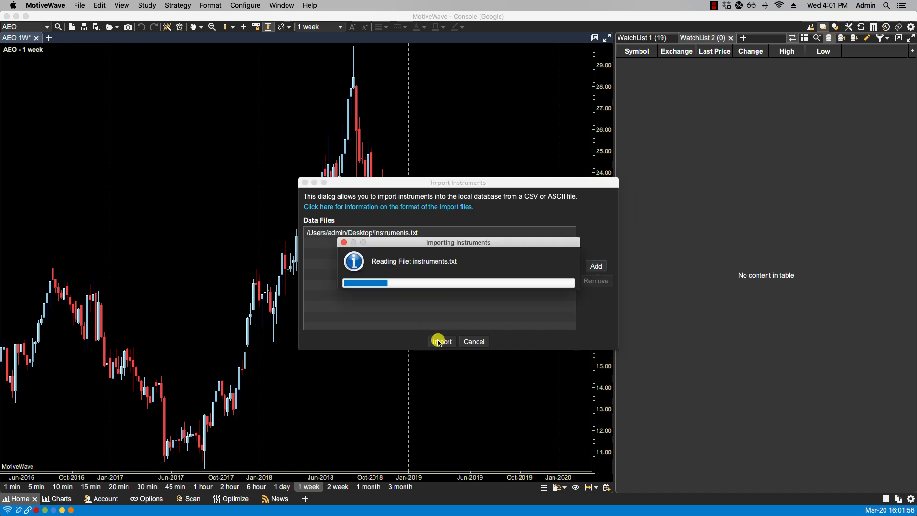
click(441, 341)
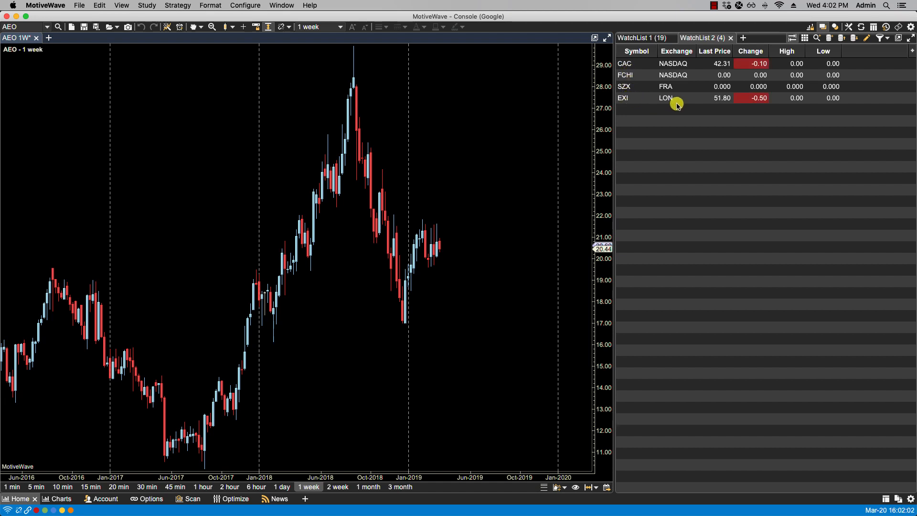
click(244, 5)
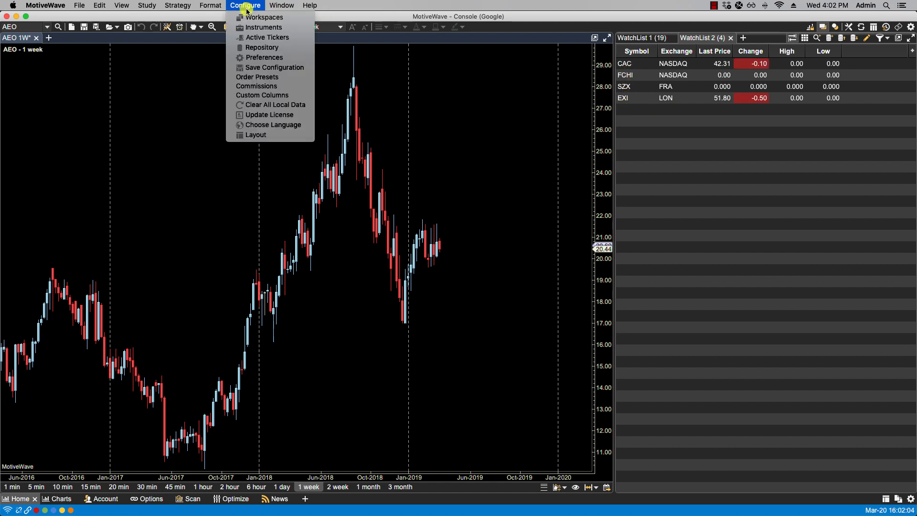
Step: Check the 23-instrument database list for the newly imported CAC, EXI, FCHI and SZX
click(264, 27)
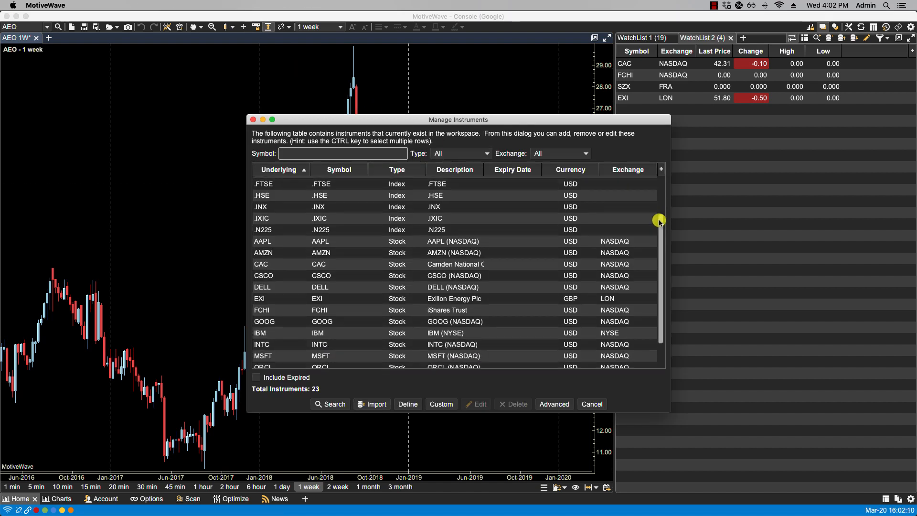
scroll(down, 3)
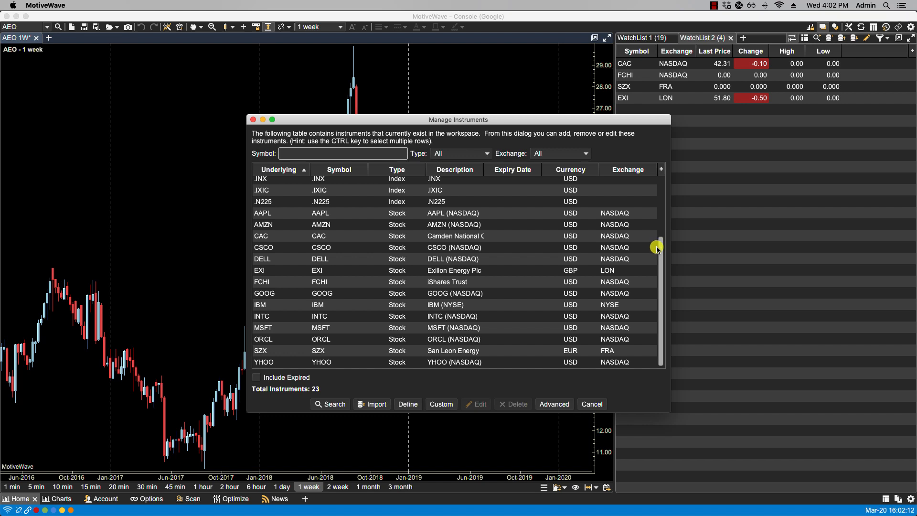